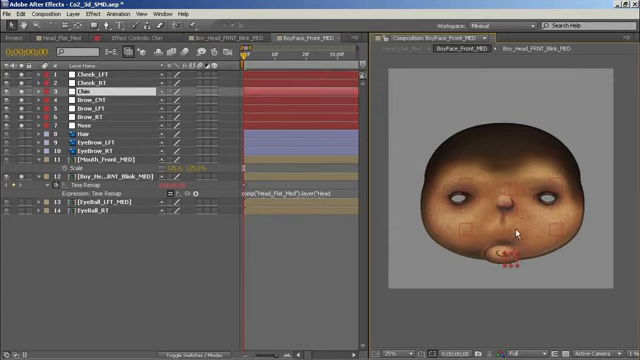
mouse_move(568, 262)
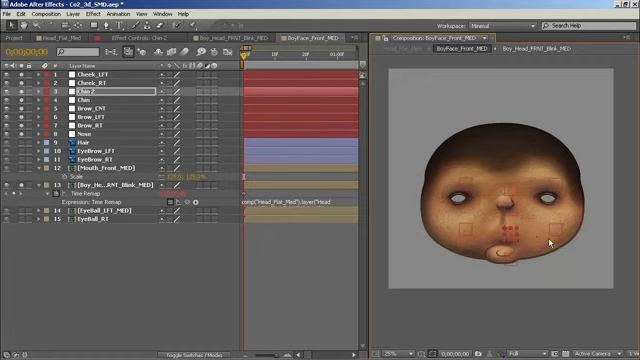
mouse_move(536, 218)
text(MouthFace)
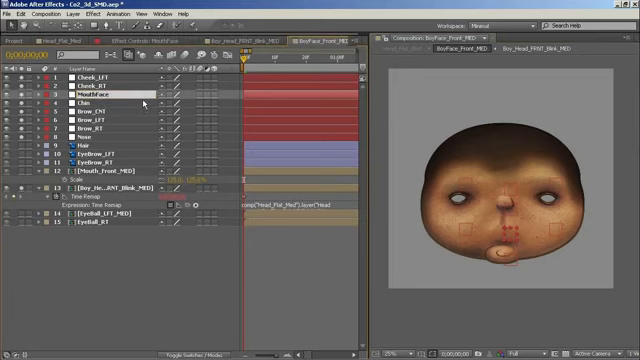
mouse_move(556, 232)
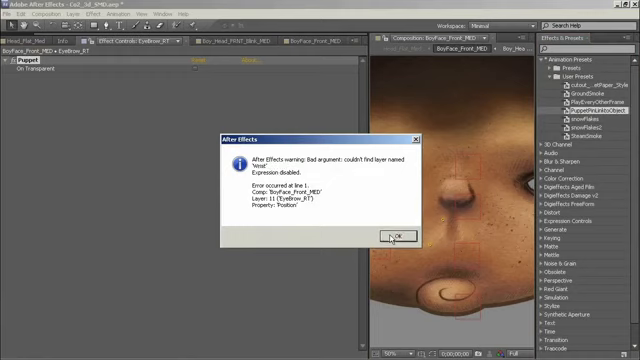
Step: Dismiss both 'Null not found' expression warnings after applying the pin-to-null preset
click(396, 236)
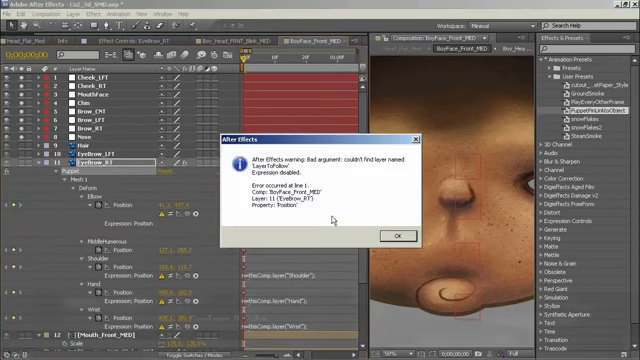
click(396, 236)
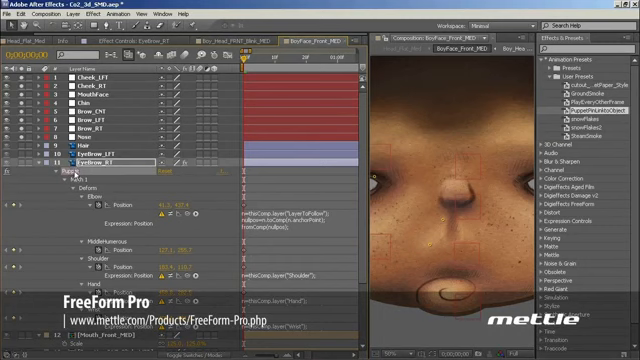